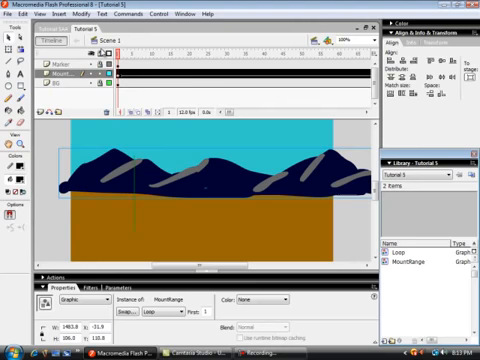
pyautogui.moveTo(132, 180)
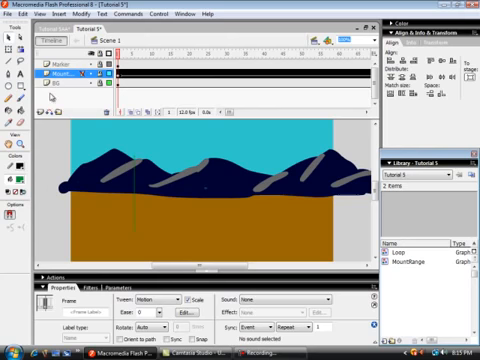
pyautogui.moveTo(36, 112)
pyautogui.write('trees')
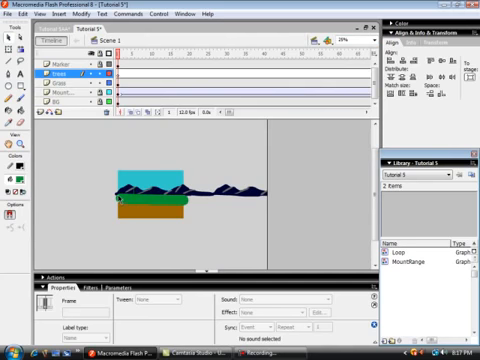
pyautogui.moveTo(258, 202)
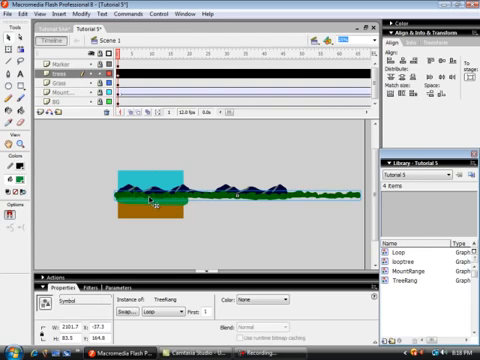
pyautogui.moveTo(140, 202)
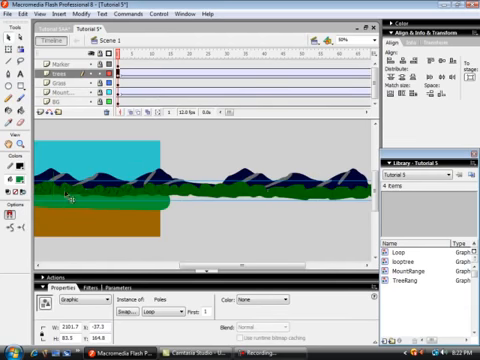
pyautogui.moveTo(220, 196)
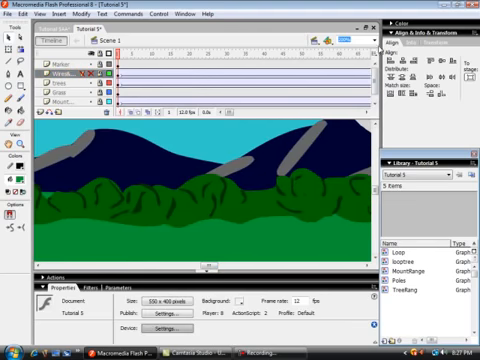
# Step: Start a new movie clip symbol for the red sports car from the Insert menu
pyautogui.click(356, 40)
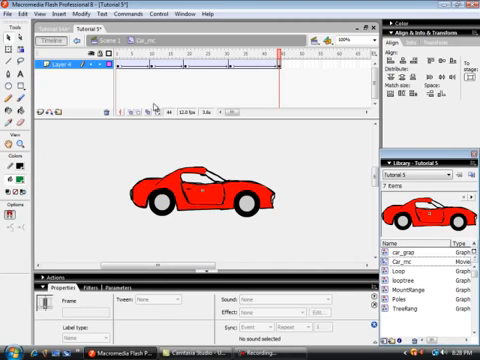
pyautogui.moveTo(200, 232)
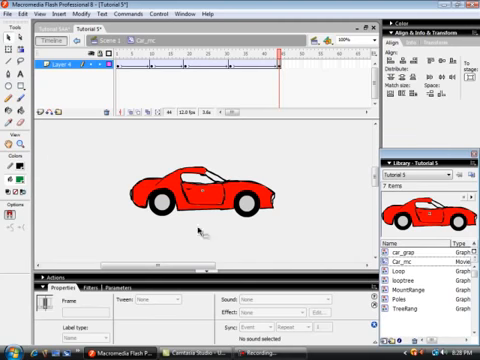